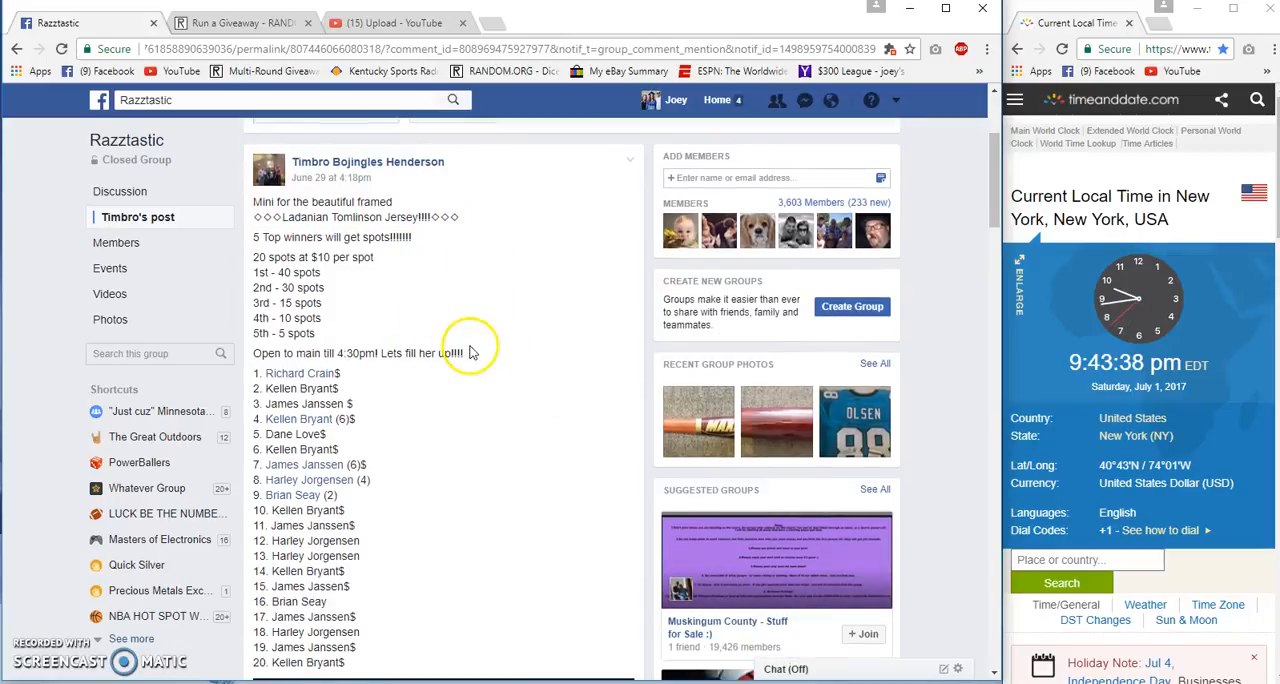
Copy the 20 numbered entries from Timbro's post and comment 'Live' under it.
double_click(296, 373)
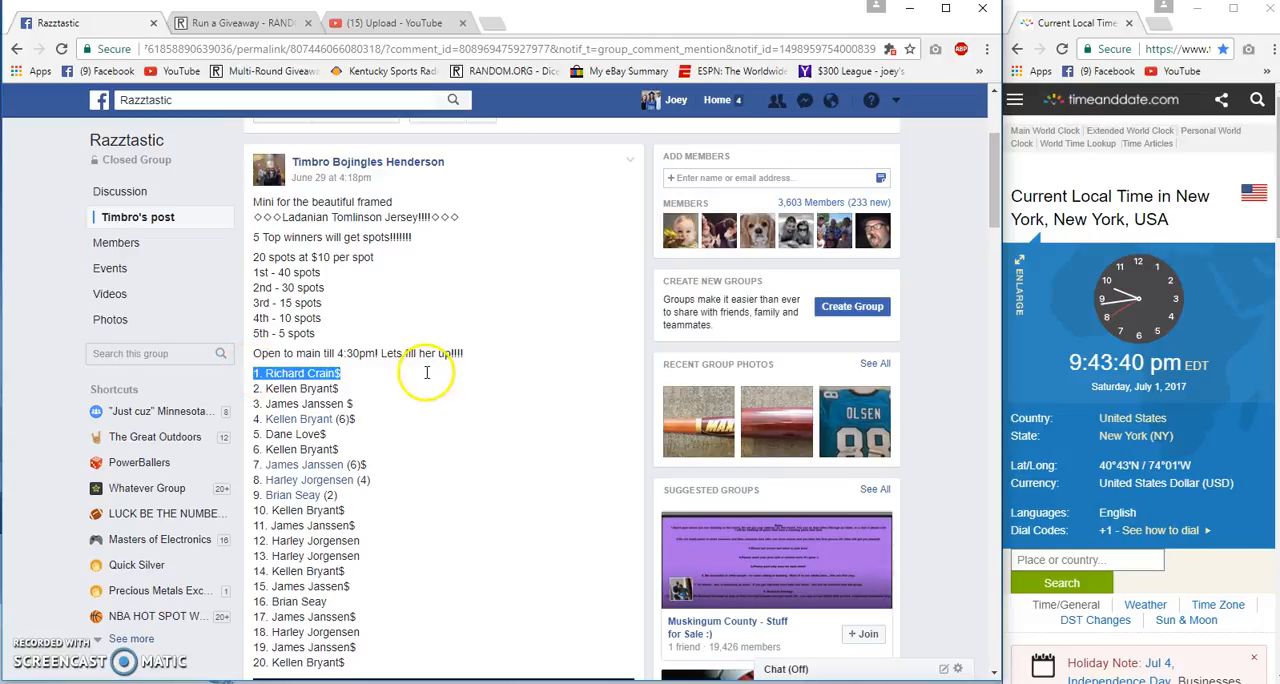
scroll("down", 3)
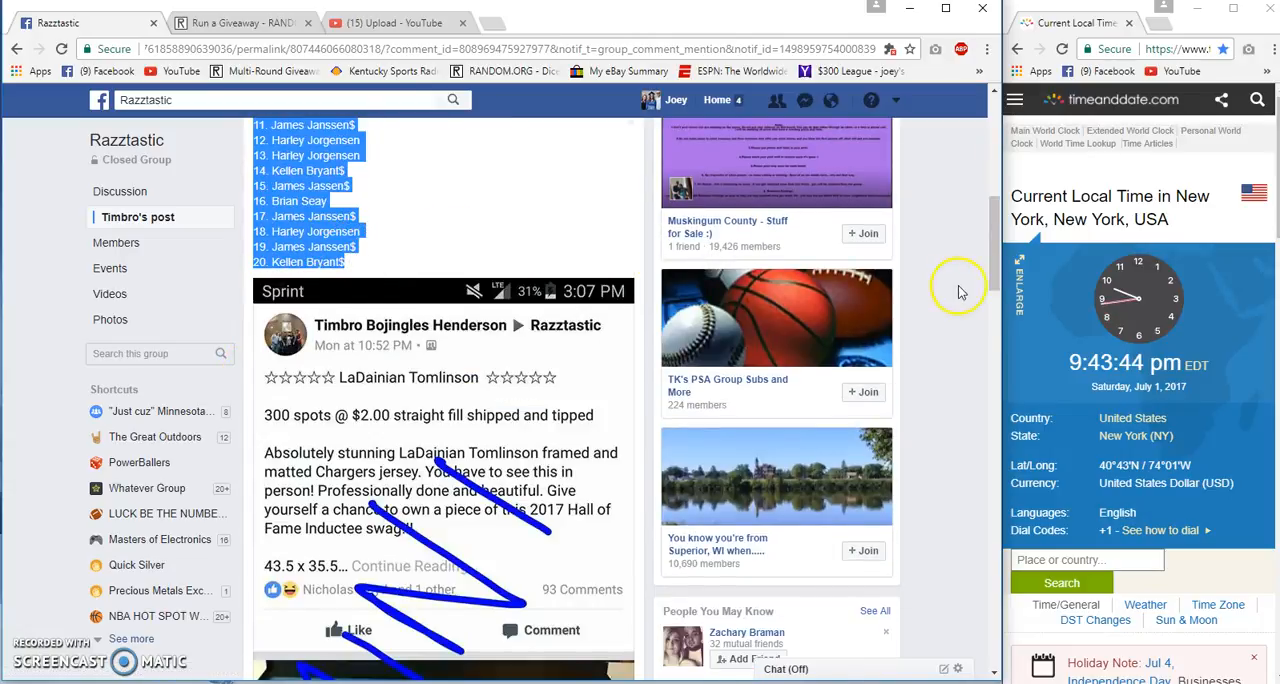
scroll("down", 3)
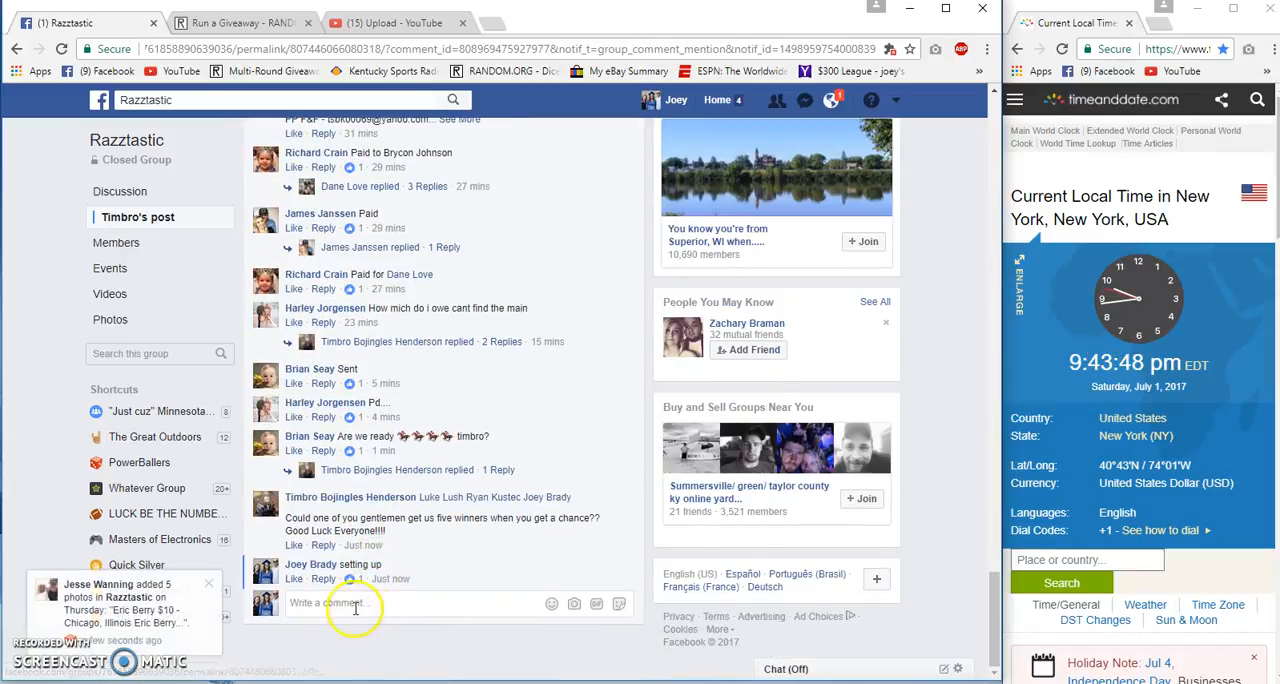
type("Live")
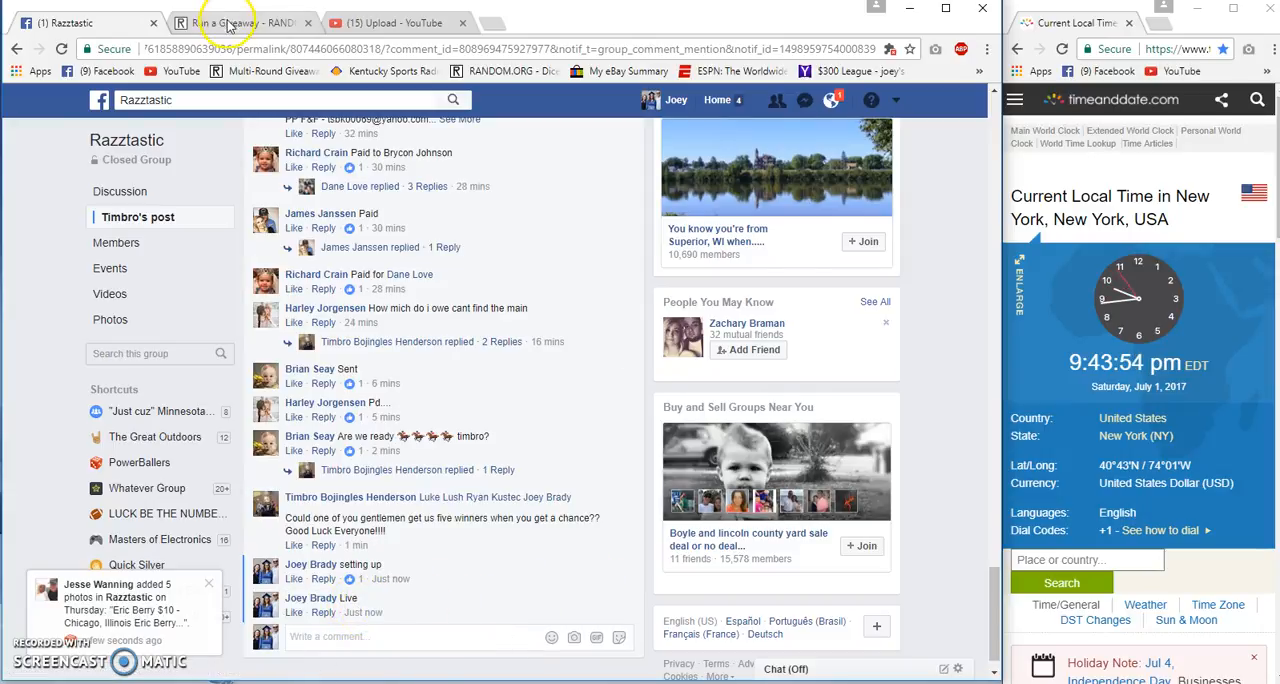
Roll 2d6 for 7 total rounds and begin the giveaway.
left_click(240, 22)
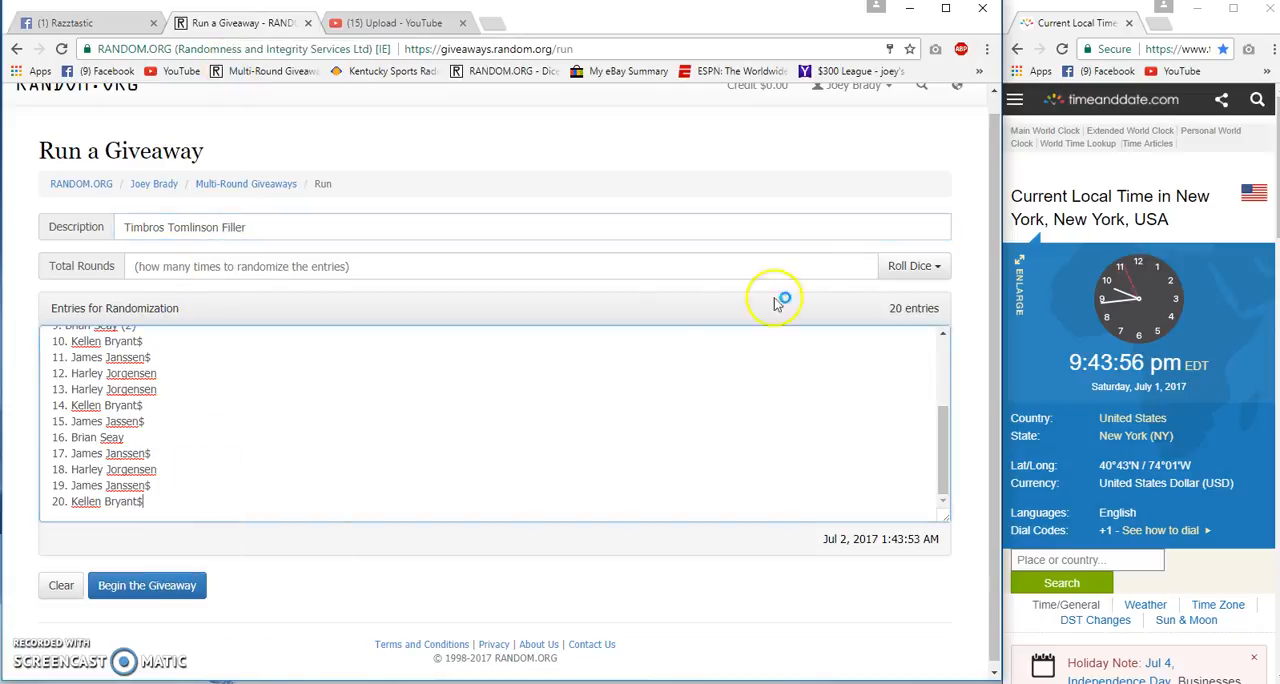
left_click(909, 265)
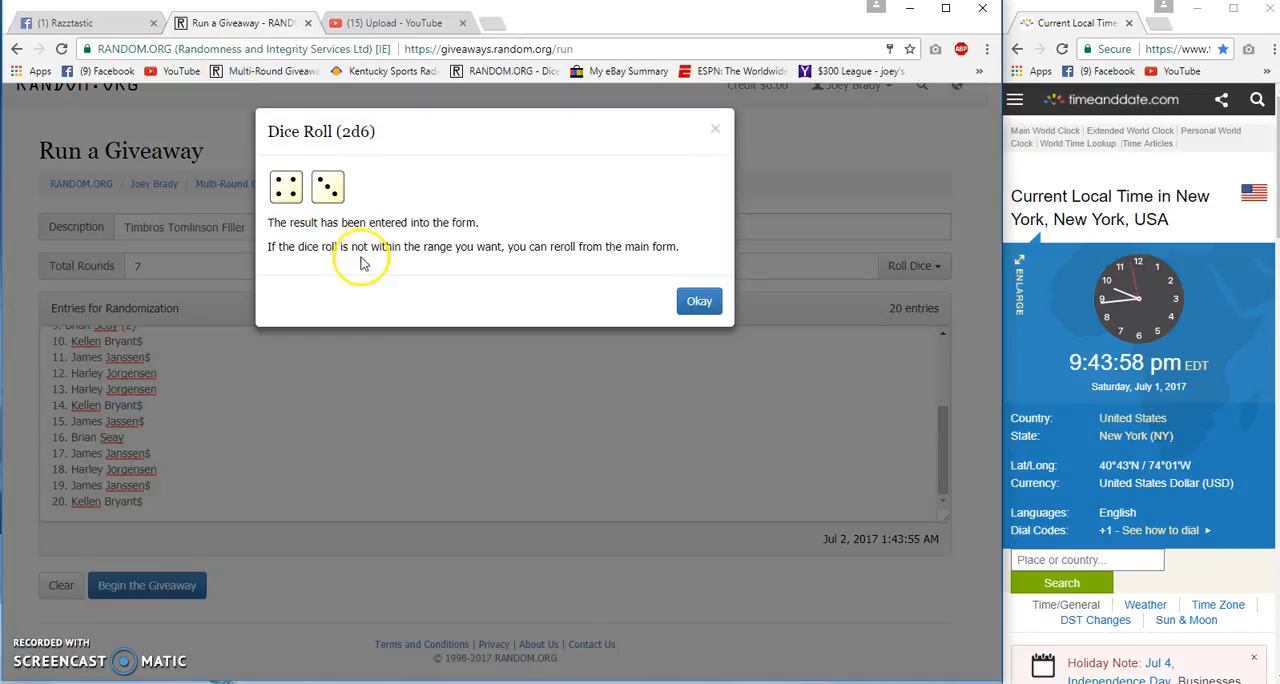
left_click(699, 301)
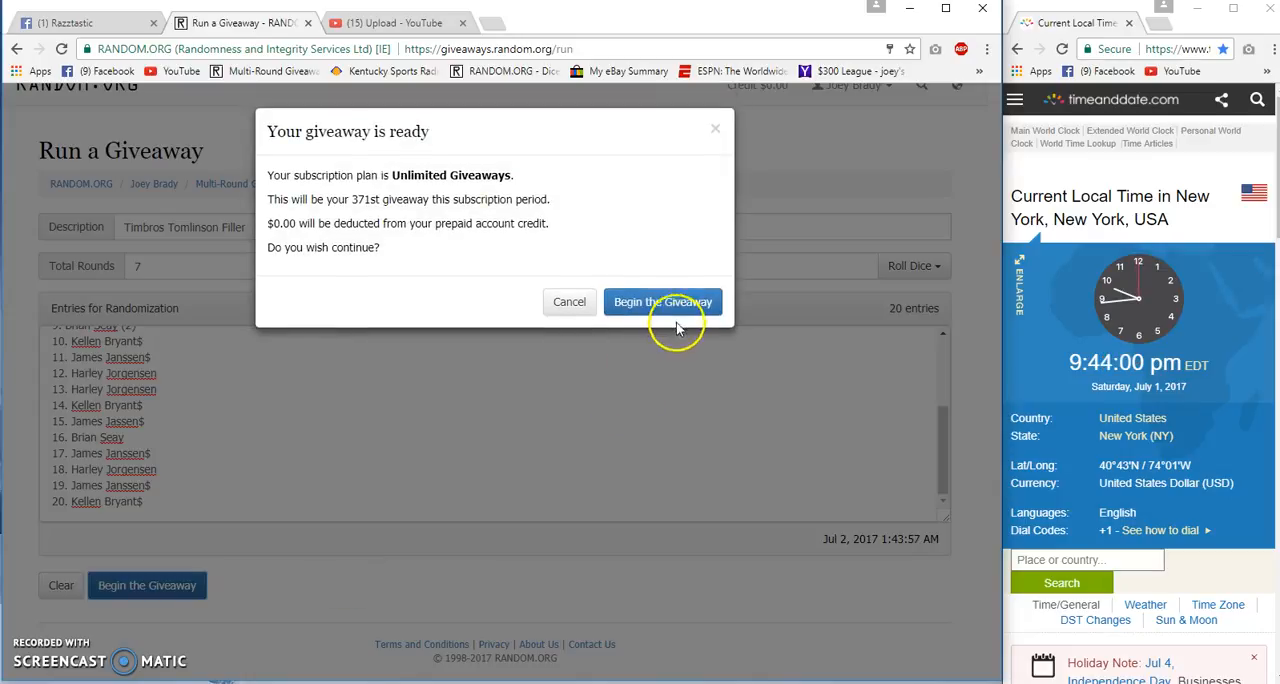
left_click(662, 301)
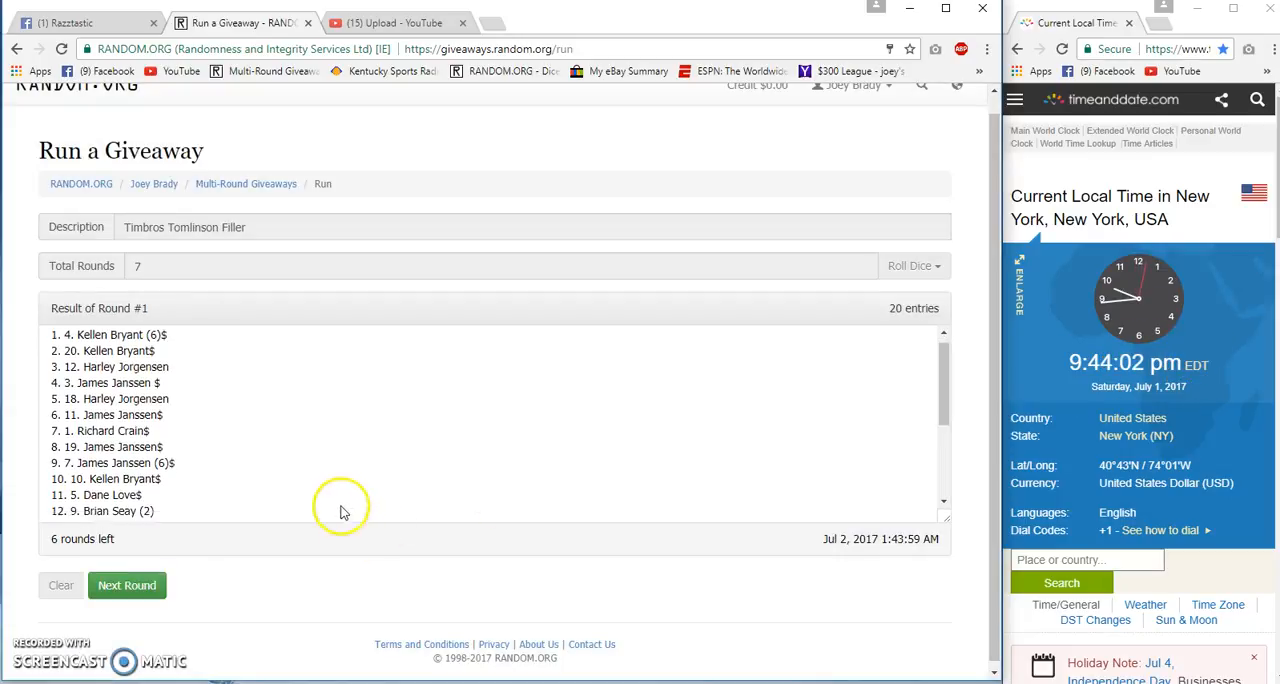
left_click(127, 585)
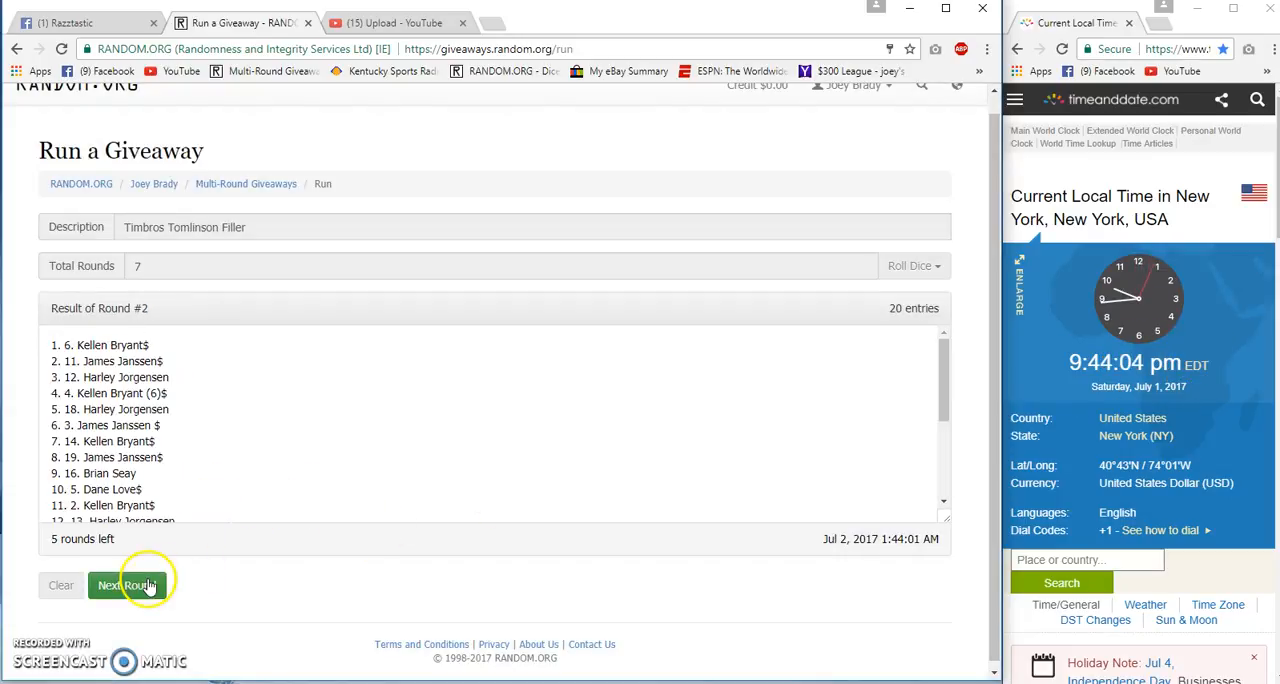
left_click(126, 585)
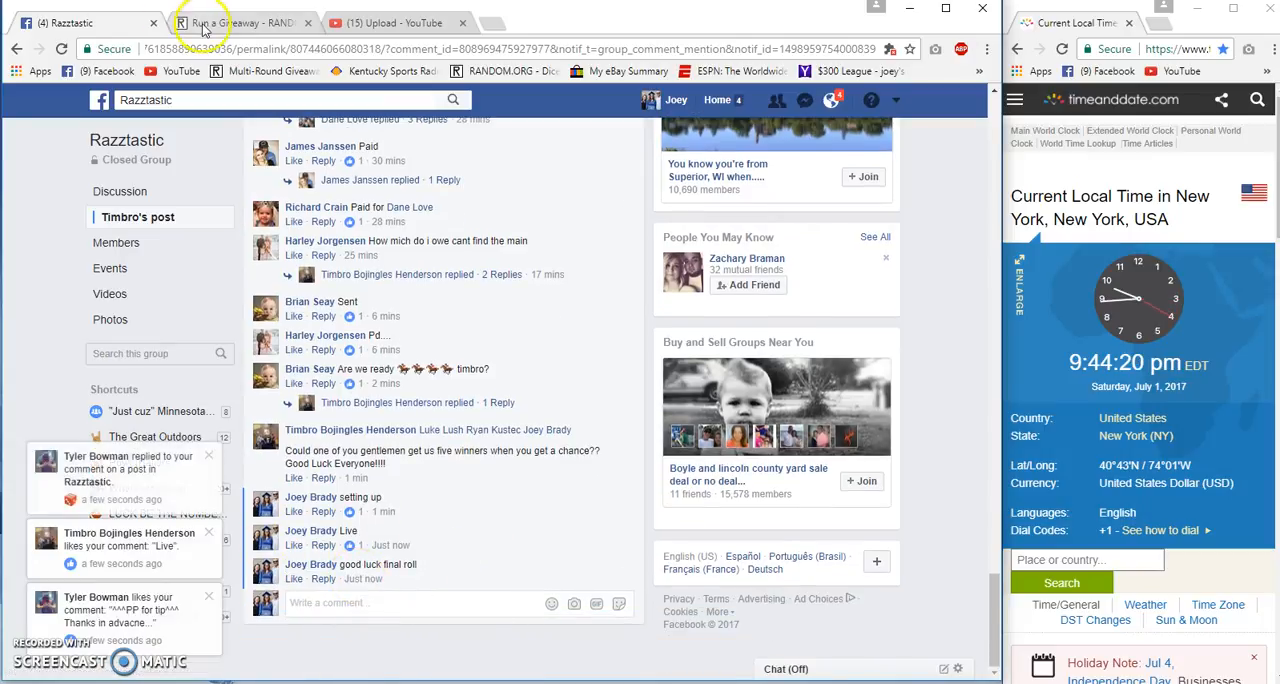
left_click(240, 22)
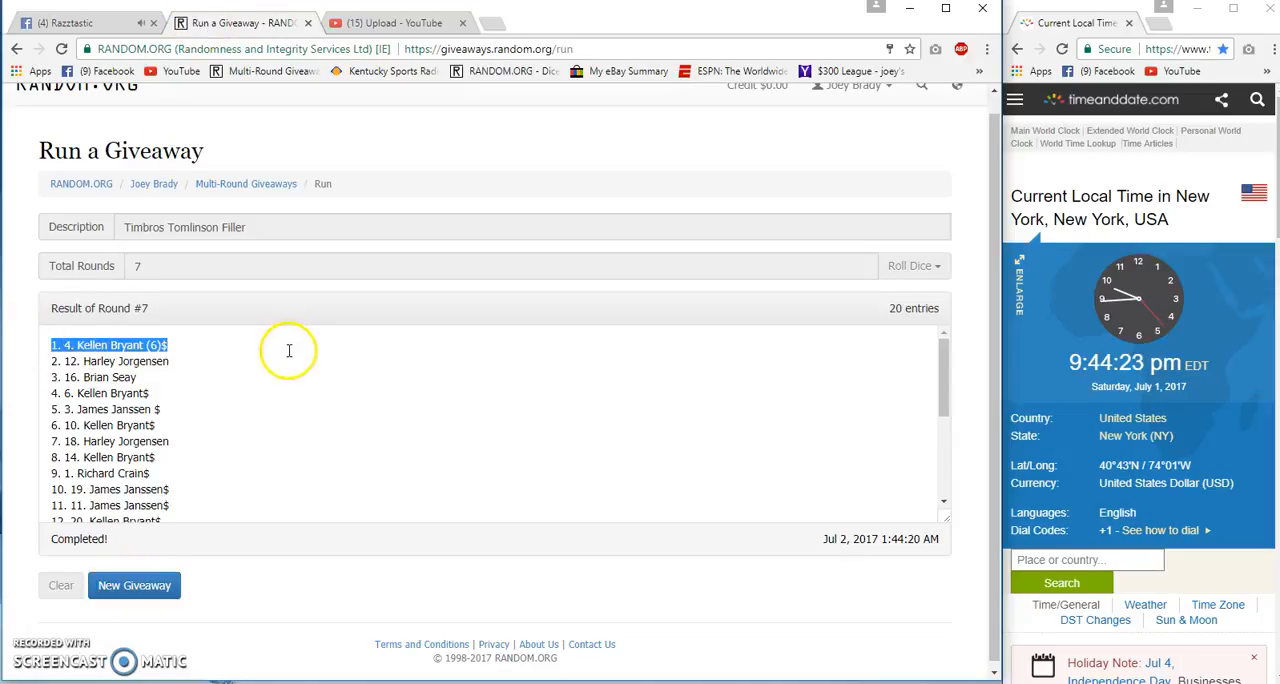
Open the verification page listing all 7 rounds, then return to the Facebook post.
left_click_drag(108, 345, 160, 409)
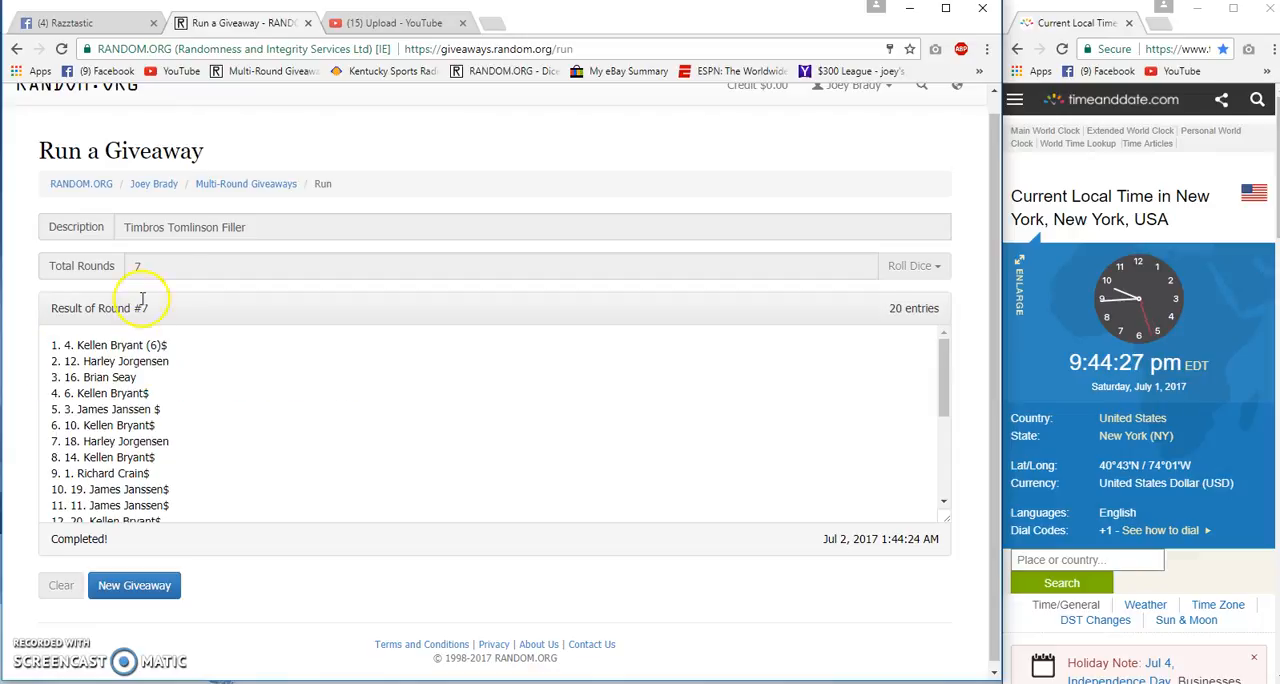
mouse_move(1180, 400)
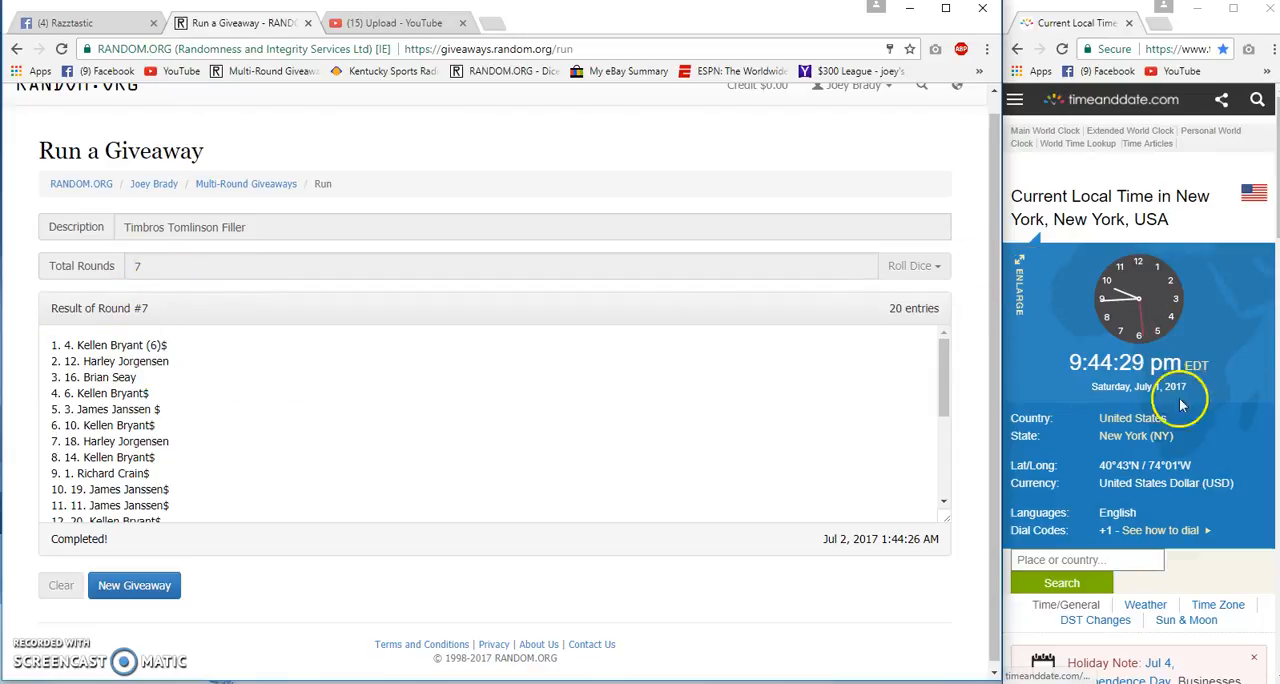
scroll("down", 3)
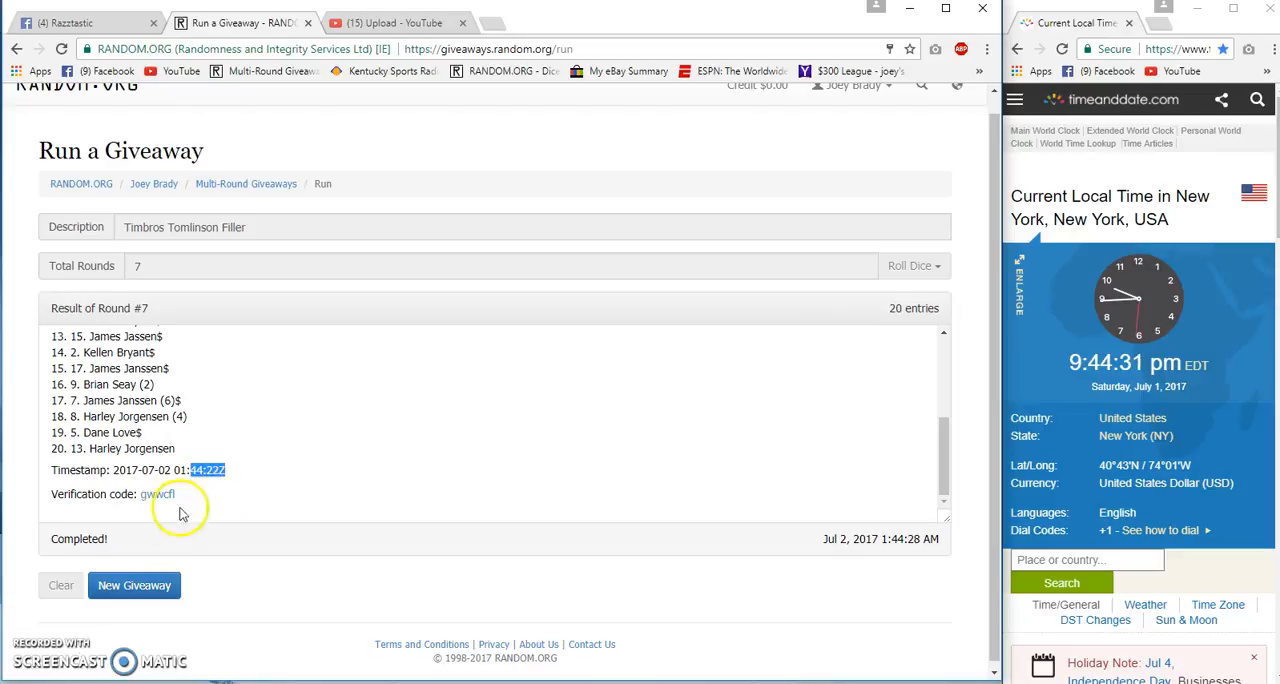
left_click(161, 494)
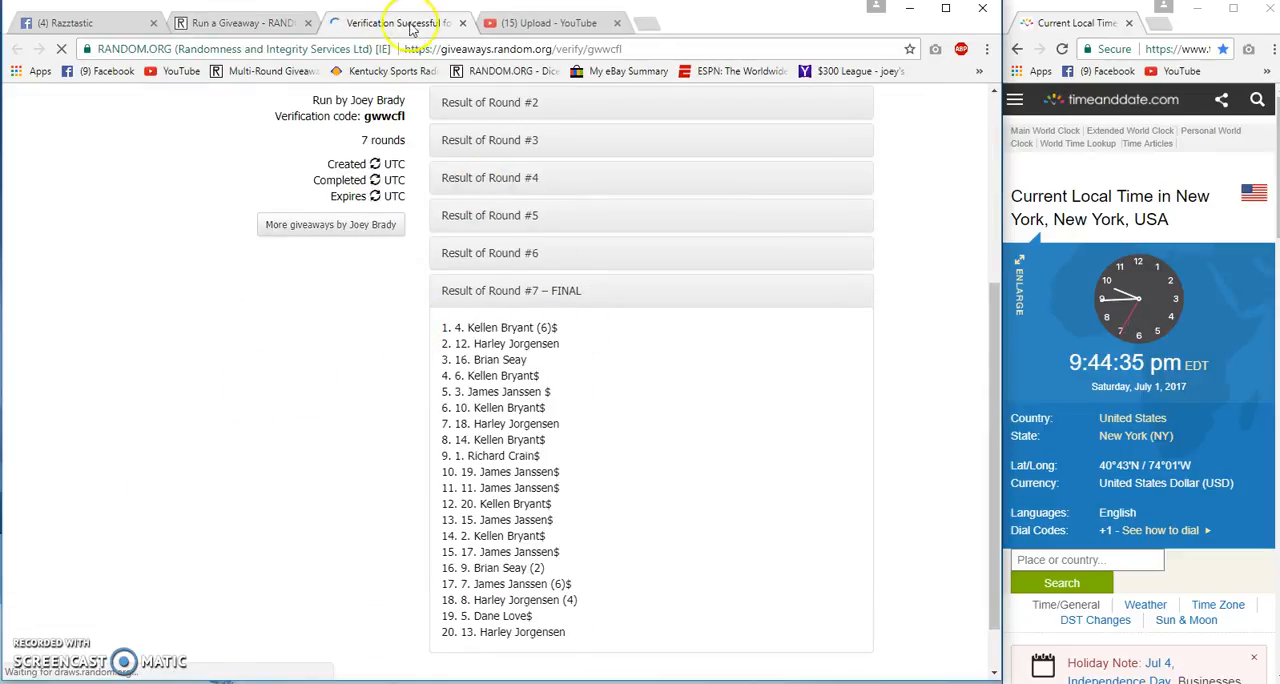
left_click(80, 22)
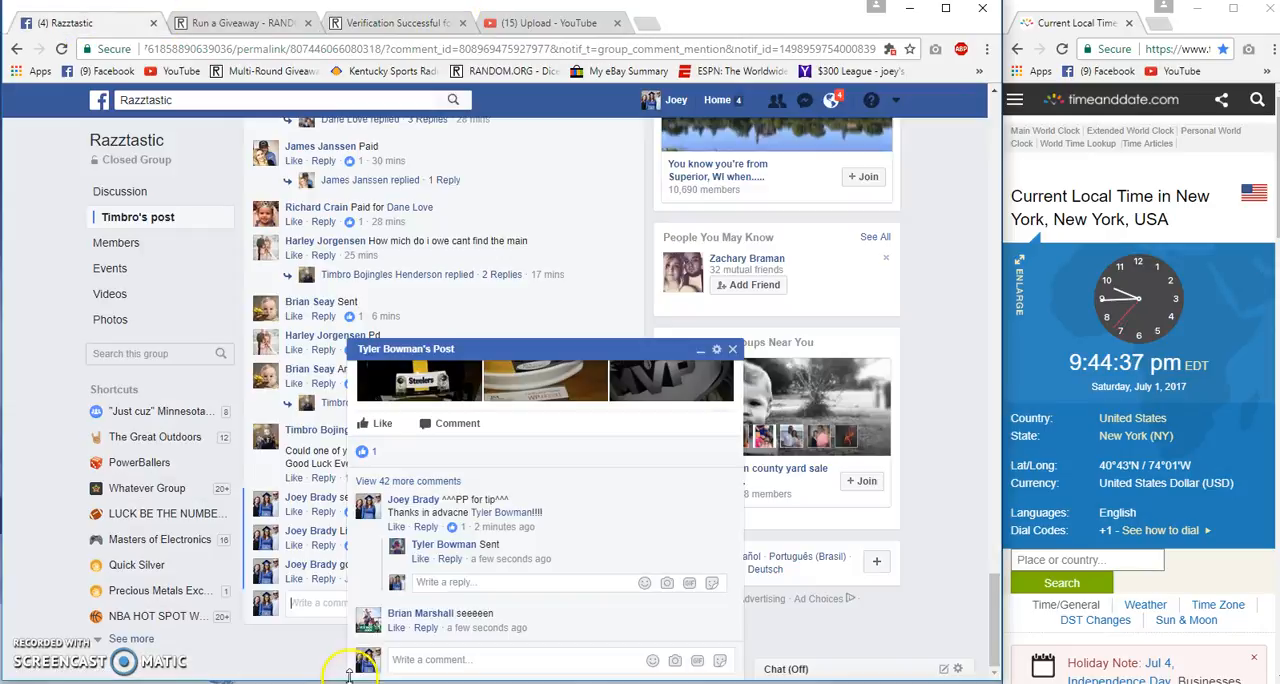